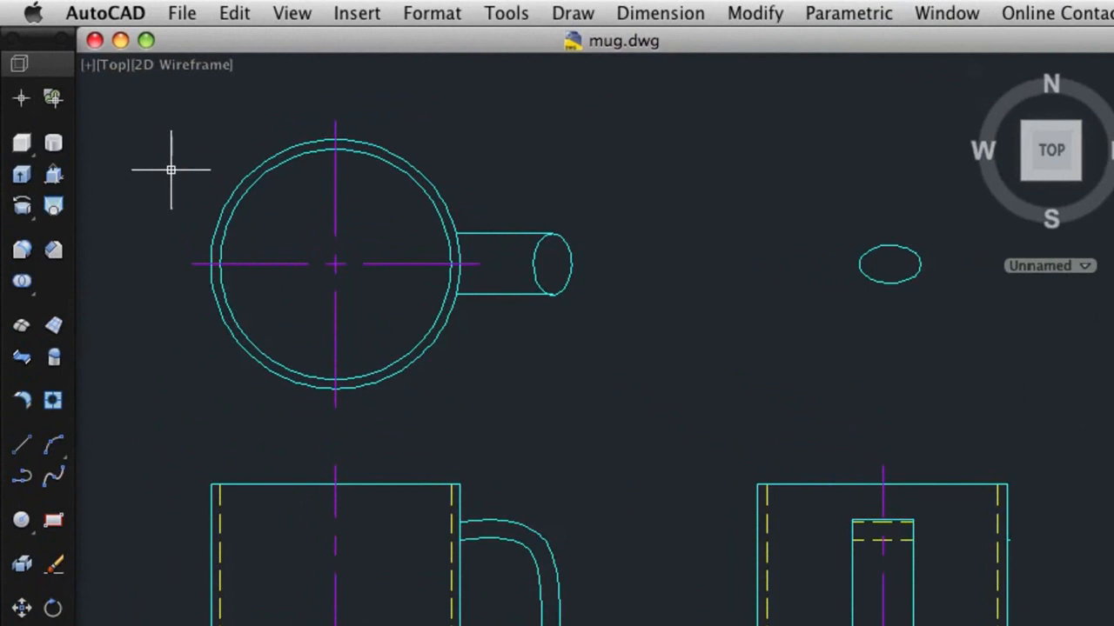
# Switch the mug drawing to the SW Isometric view via the ViewCube.
pyautogui.click(112, 64)
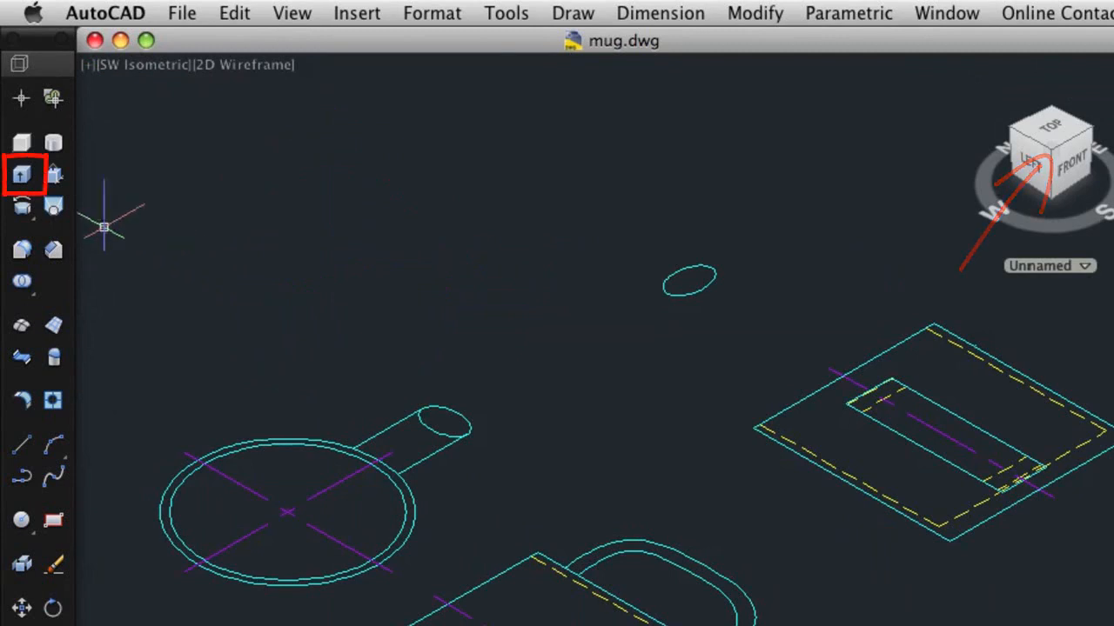
# Extrude the outer and inner plan circles upward into the cylindrical mug body.
pyautogui.click(21, 174)
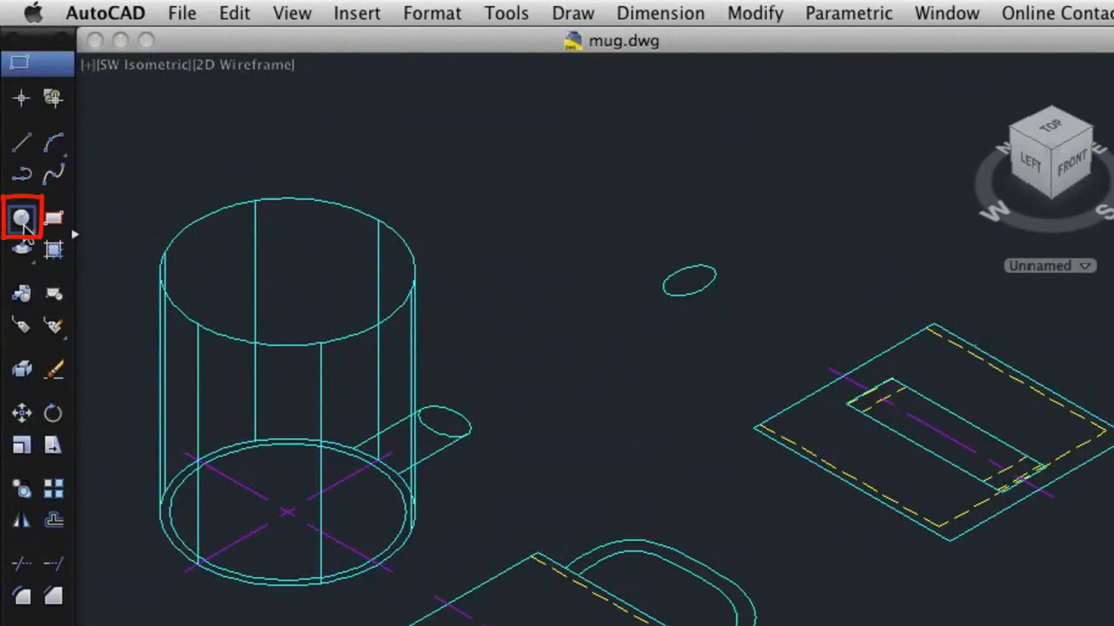
pyautogui.click(20, 217)
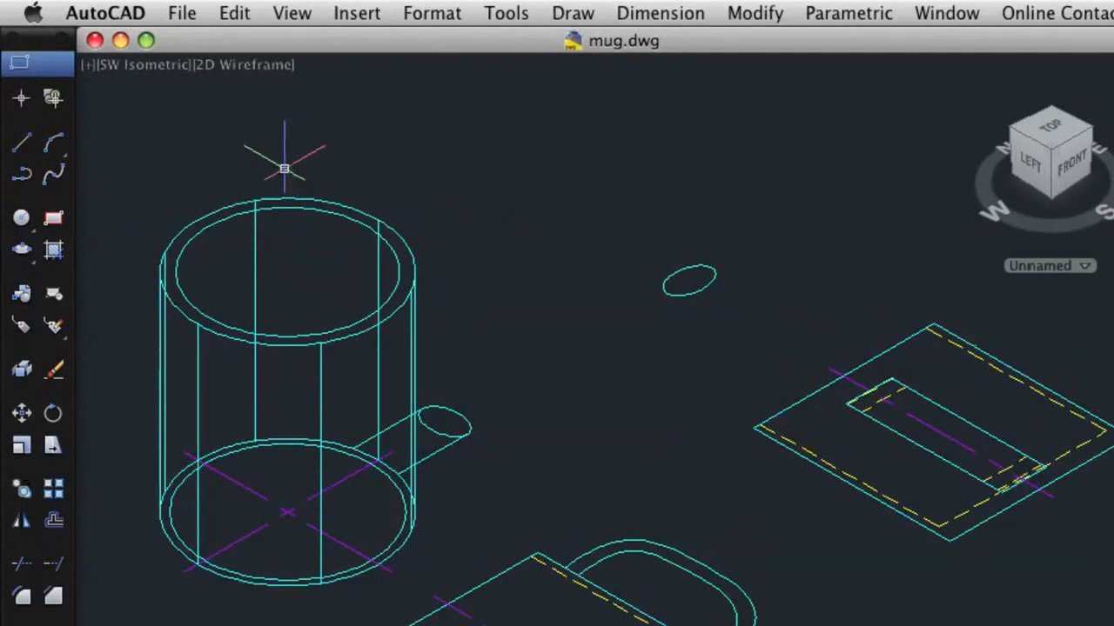
# Switch to the 3D Modeling workspace and subtract the inner cylinder to hollow the mug.
pyautogui.click(19, 63)
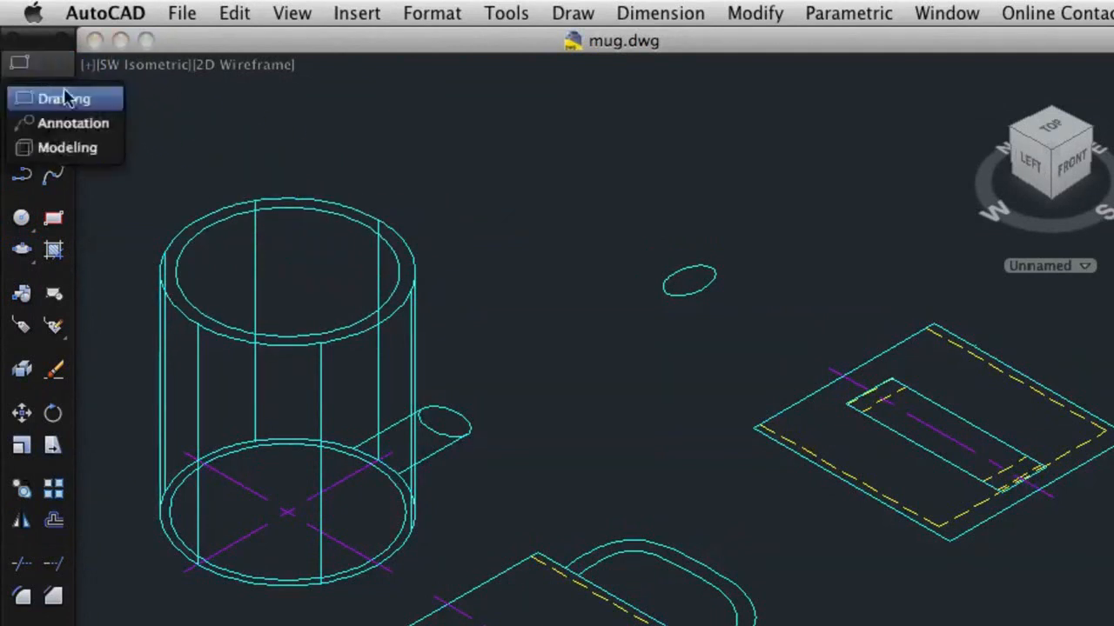
pyautogui.click(63, 97)
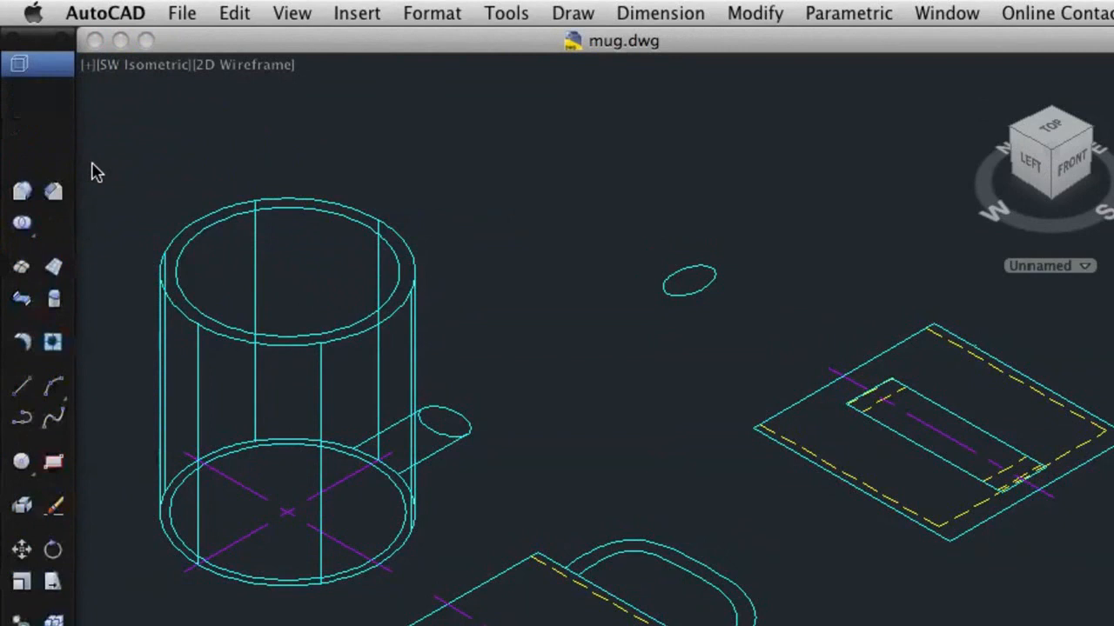
pyautogui.click(52, 174)
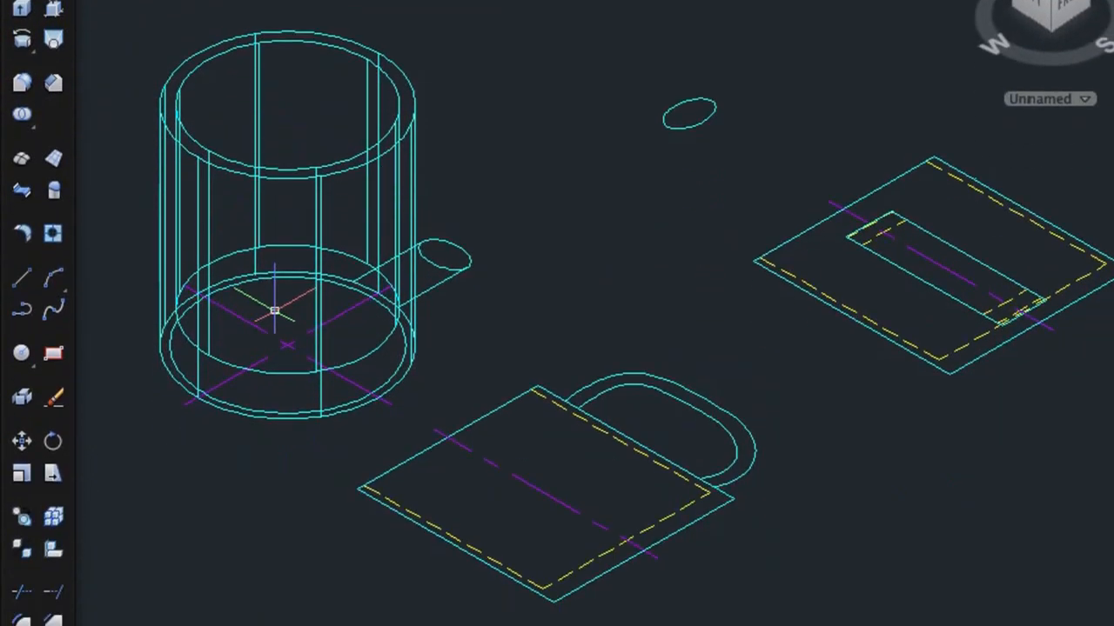
# Align the side-view handle path onto the mug with 3DALIGN and sweep a profile along it.
pyautogui.click(52, 548)
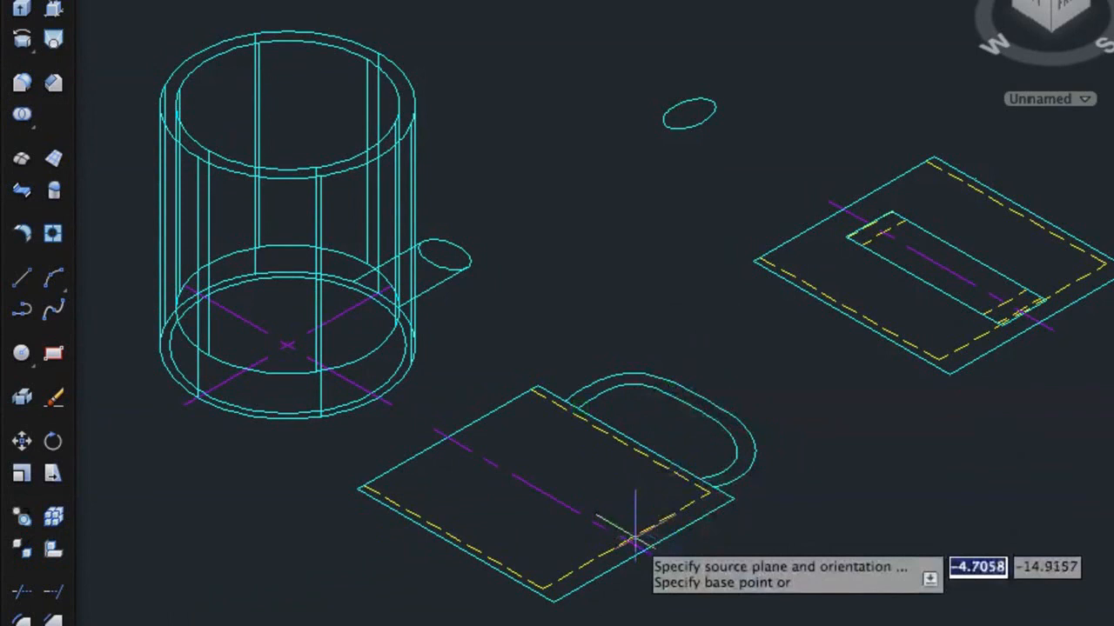
pyautogui.click(635, 543)
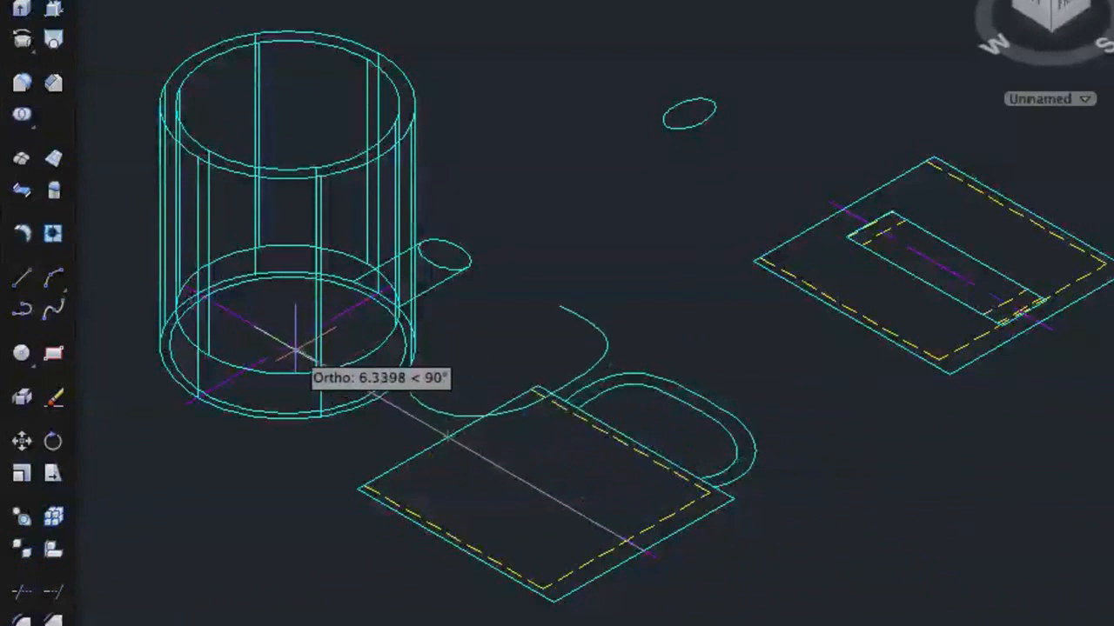
pyautogui.moveTo(309, 279)
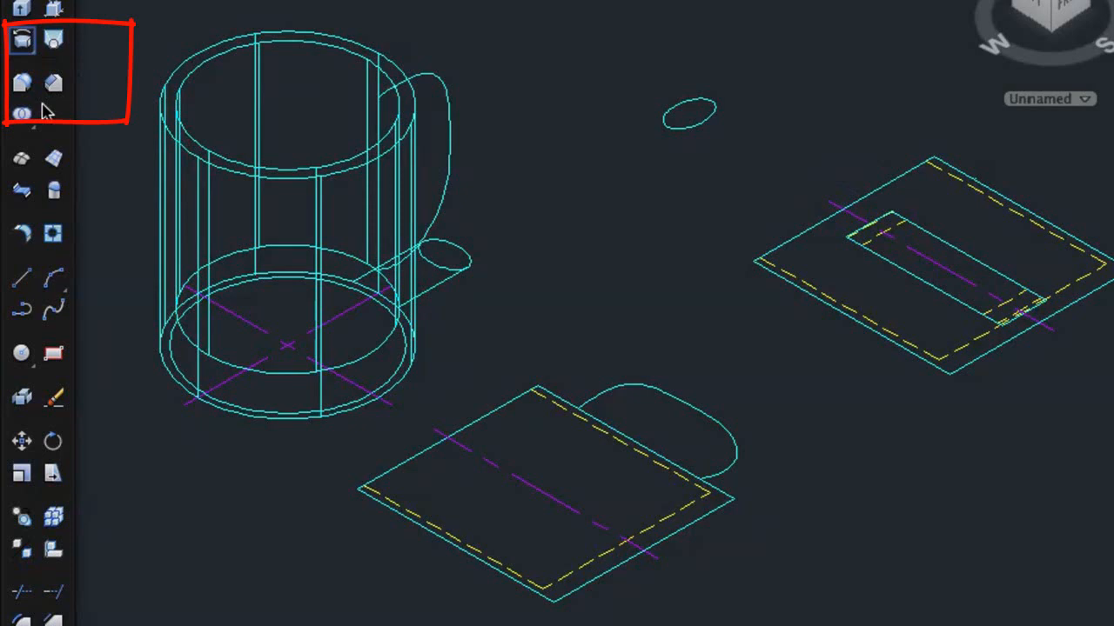
pyautogui.click(21, 39)
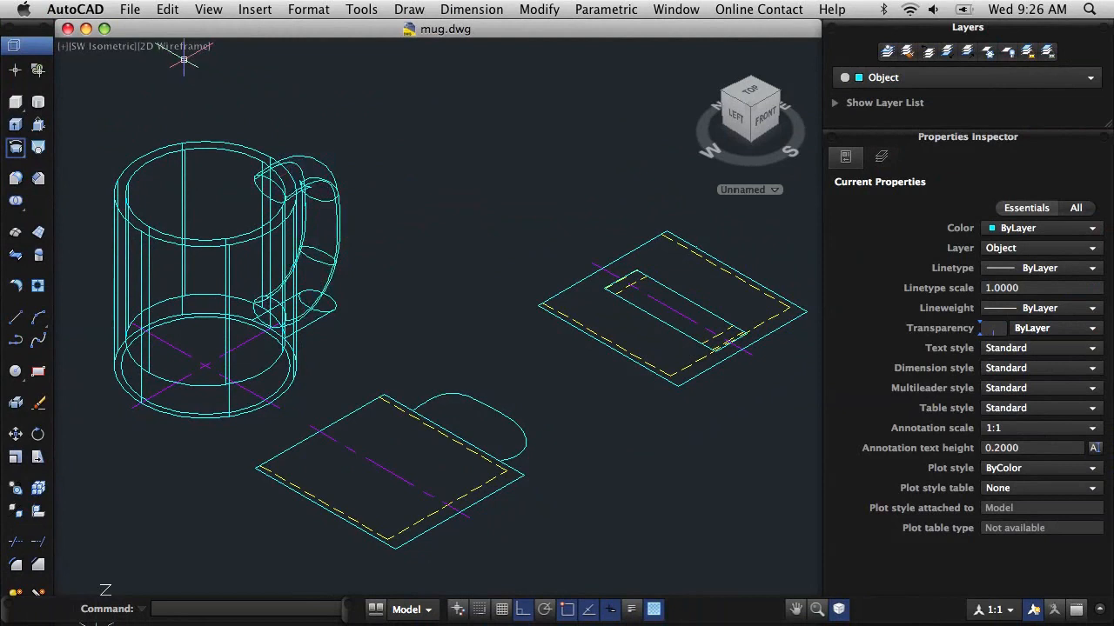
# Set the viewport visual style to Conceptual to show the mug shaded.
pyautogui.click(171, 45)
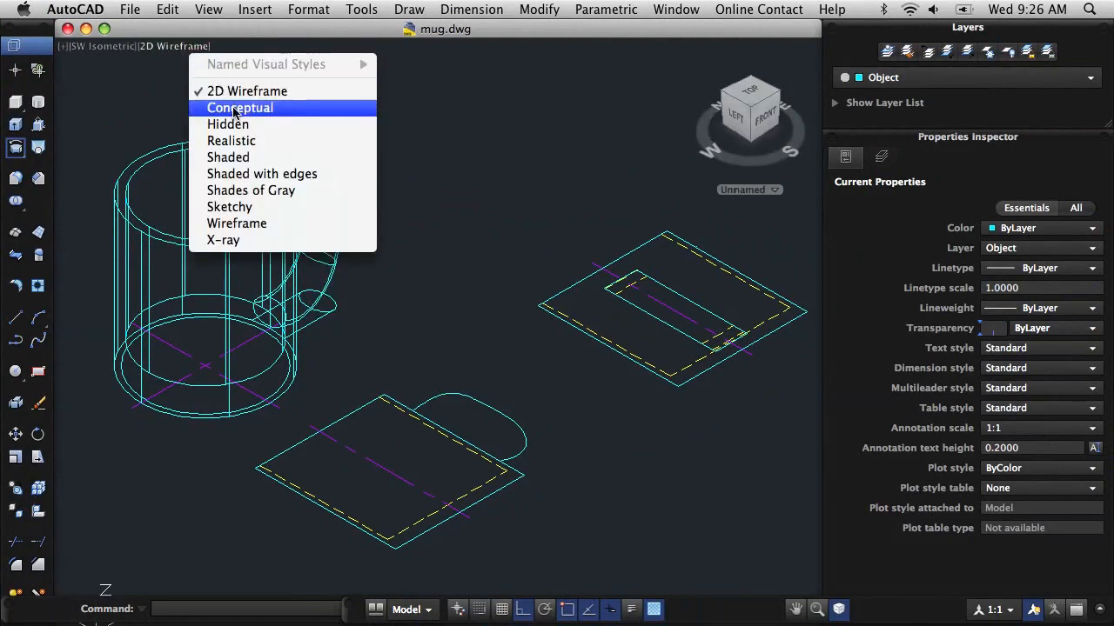
pyautogui.click(240, 107)
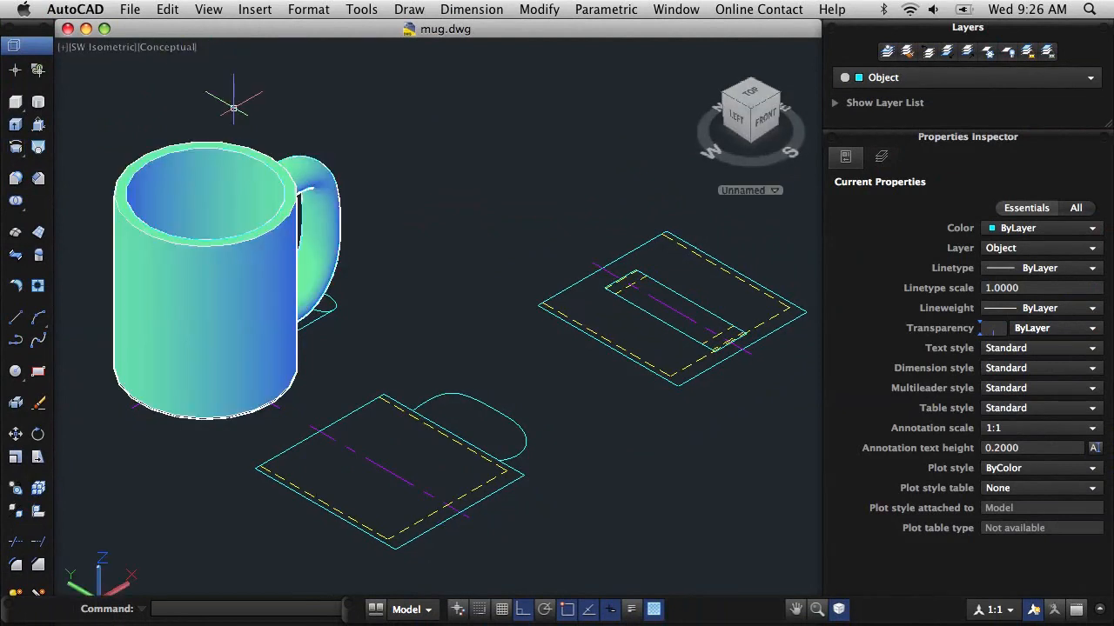